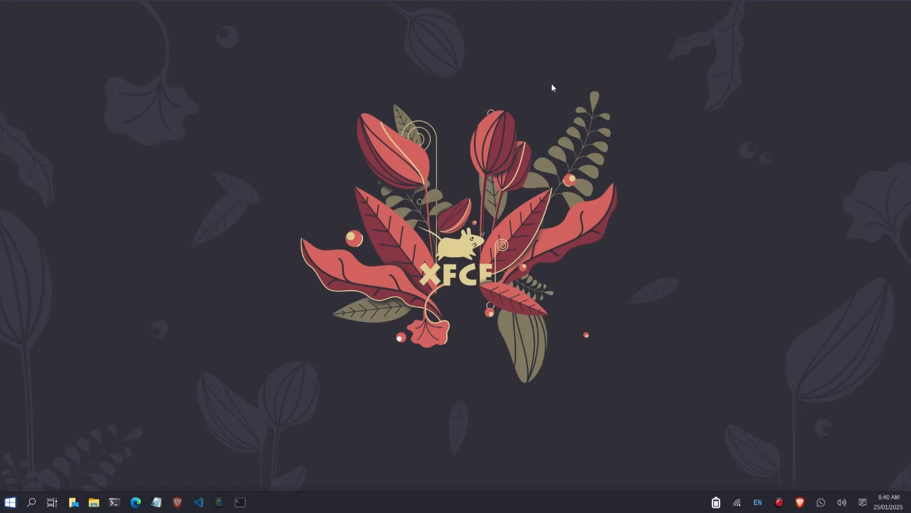
pyautogui.moveTo(396, 365)
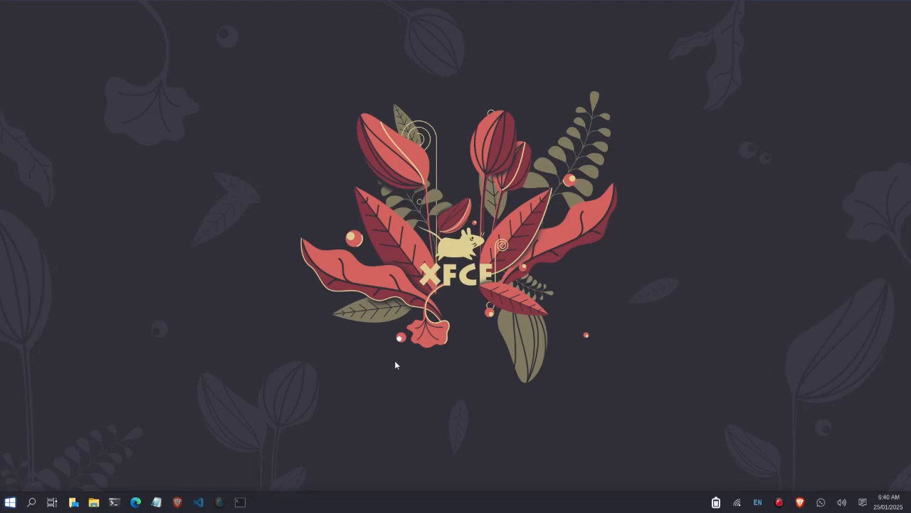
# Step: Launch a terminal window from the Terminal Emulator icon in the taskbar
pyautogui.click(241, 502)
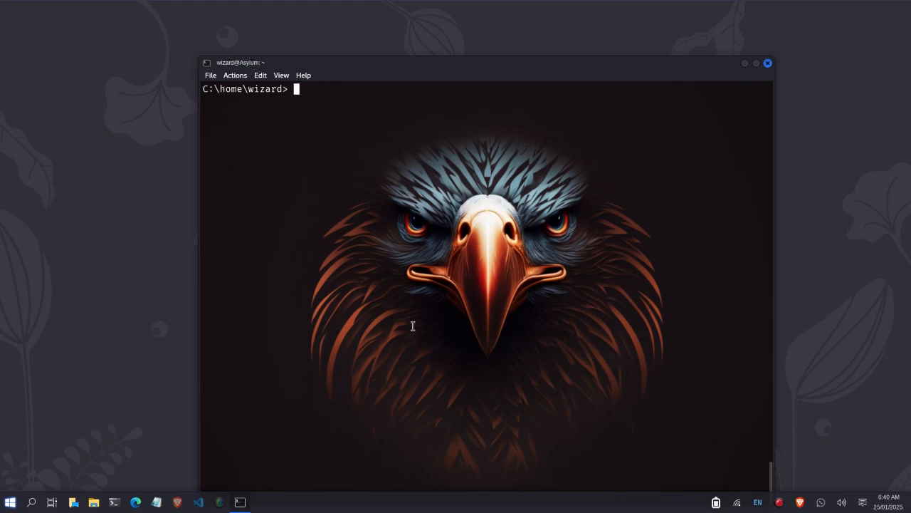
# Step: Run 'sudo apt install blueman' and enter the administrator password
pyautogui.write('sudo openvpn kwesilarry.ovpn')
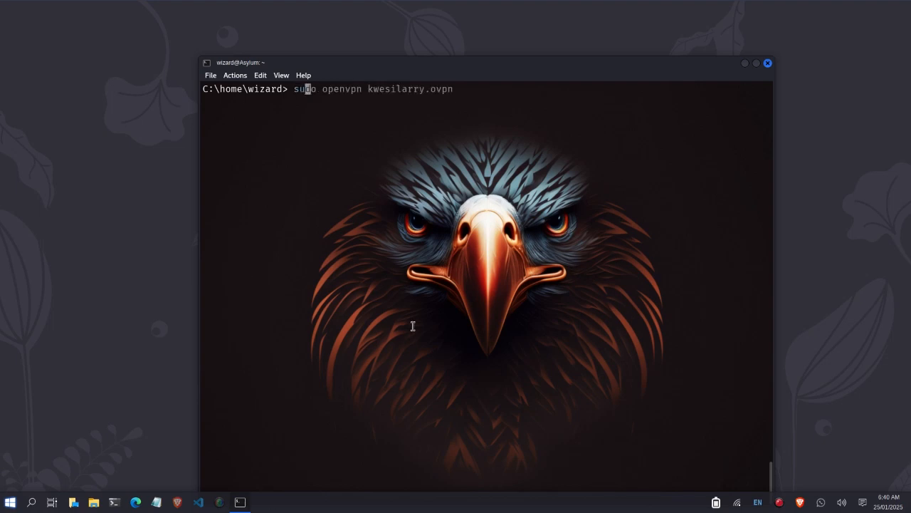
pyautogui.write('sudo apt remove kdeconnect')
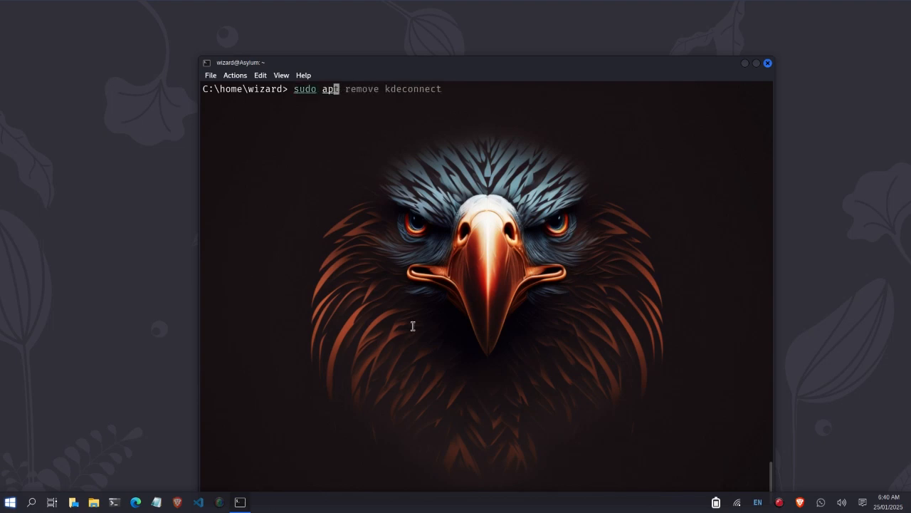
pyautogui.write('install')
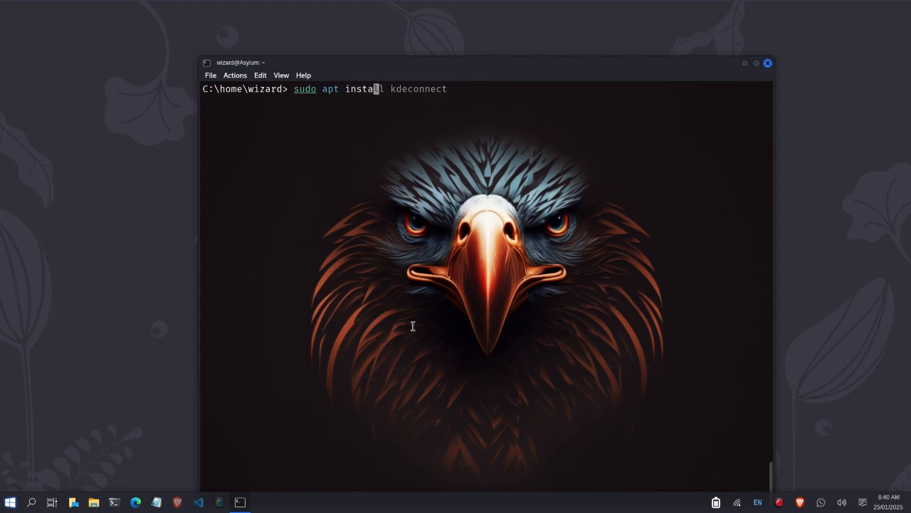
pyautogui.write('blueman')
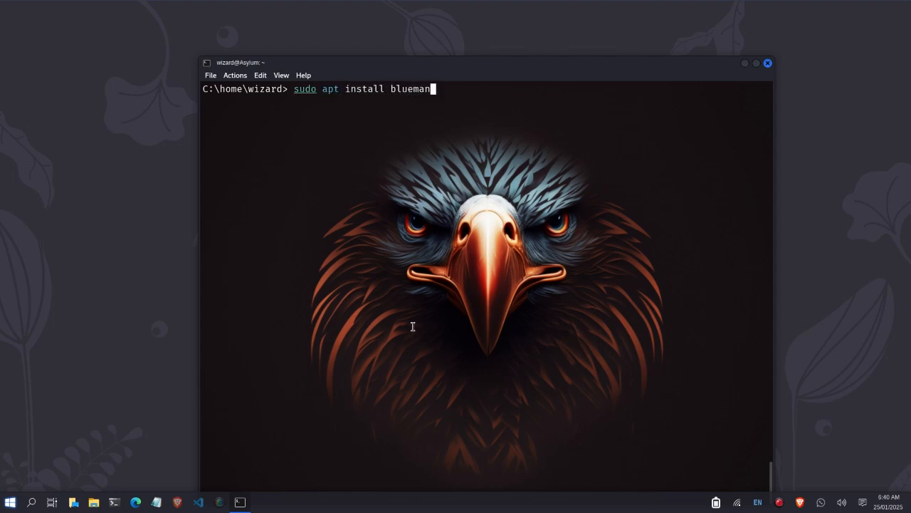
pyautogui.press('Return')
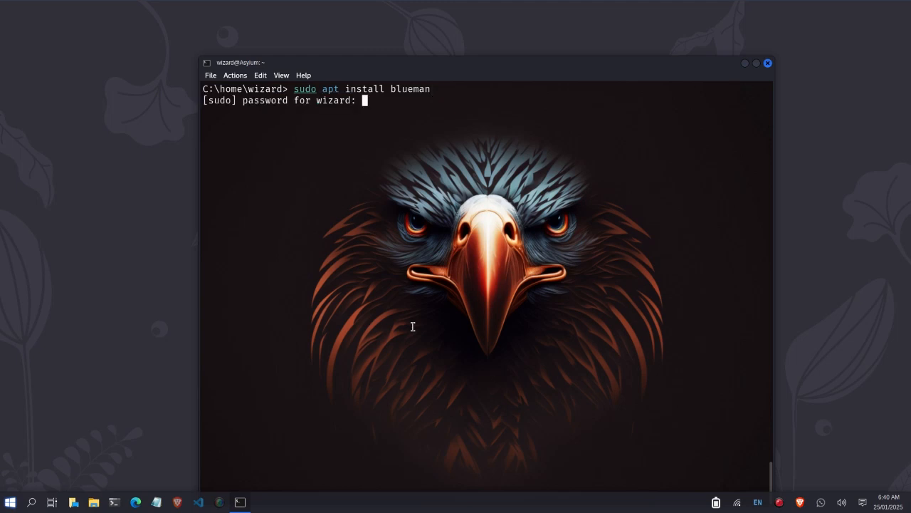
pyautogui.press('Return')
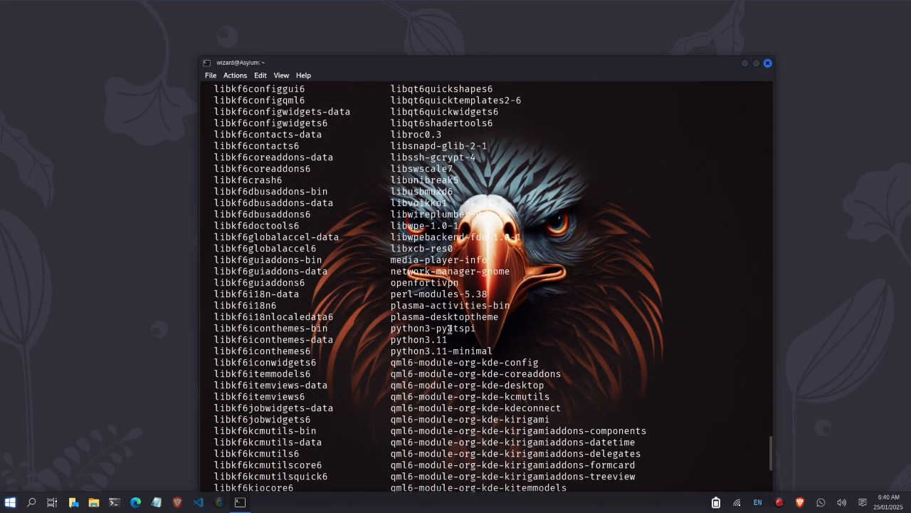
# Step: Rerun 'sudo apt install blueman', which reports nothing new to install
pyautogui.scroll(-3)
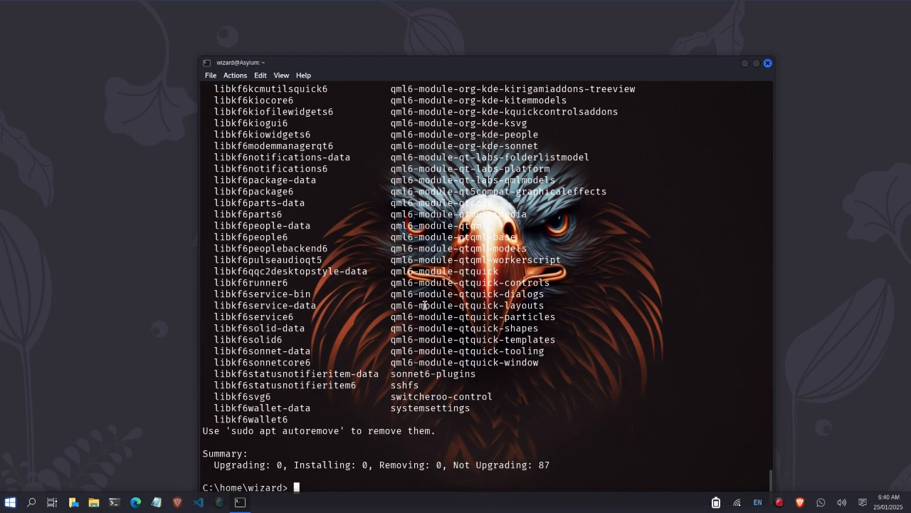
pyautogui.write('sudo apt install blueman')
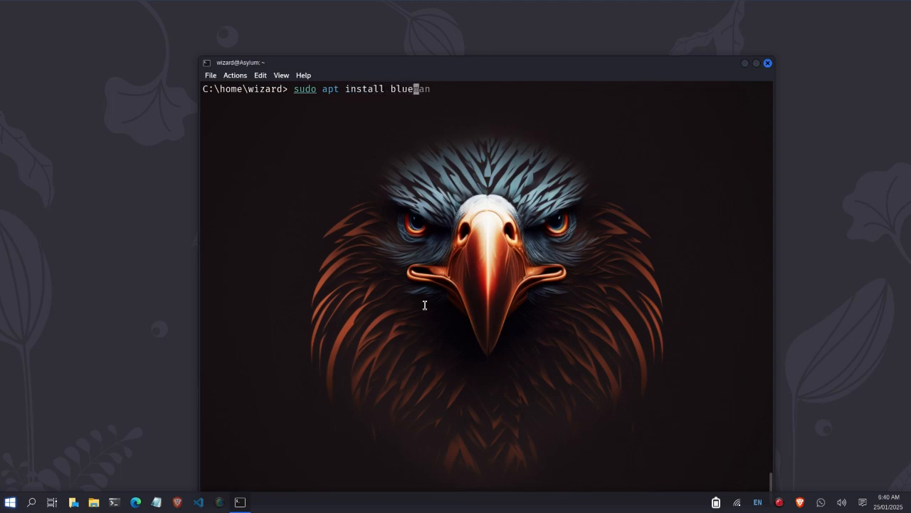
pyautogui.press('Return')
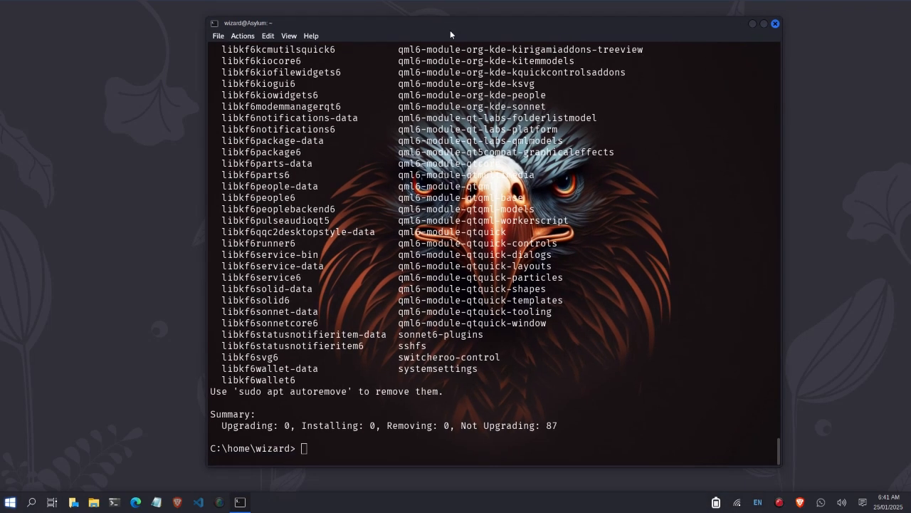
# Step: Run 'sudo systemctl enable bluetooth.service', then 'sudo systemctl start bluetooth.service'
pyautogui.write('sudo apt install bluez')
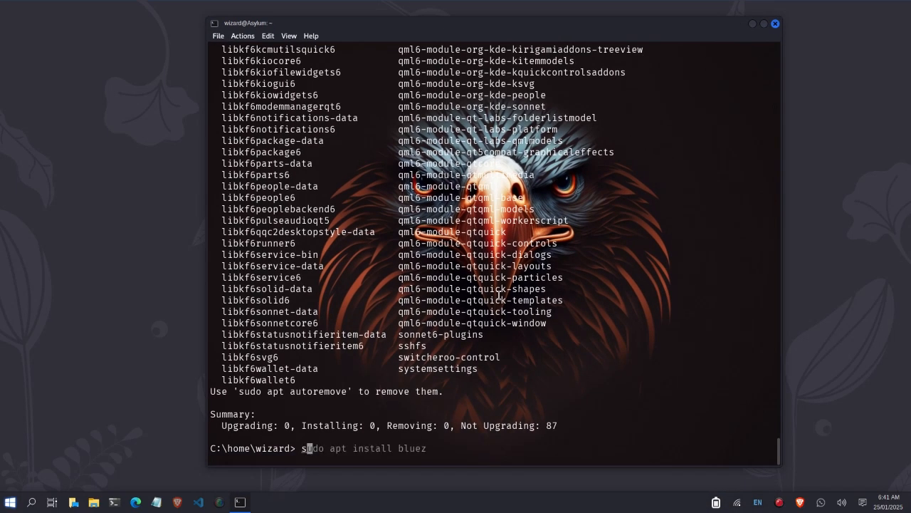
pyautogui.write('sudo systemctl restart ModemManager')
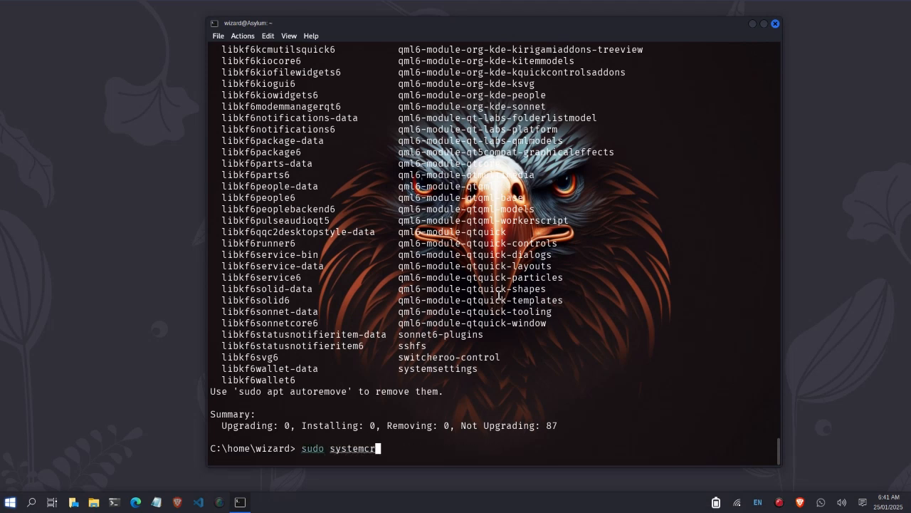
pyautogui.write('tl restart ModemManager')
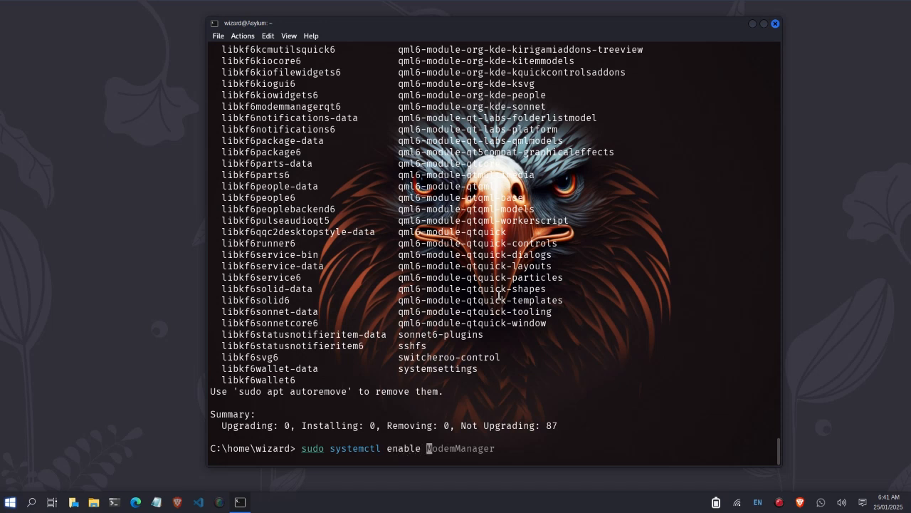
pyautogui.write('bluetooth.service')
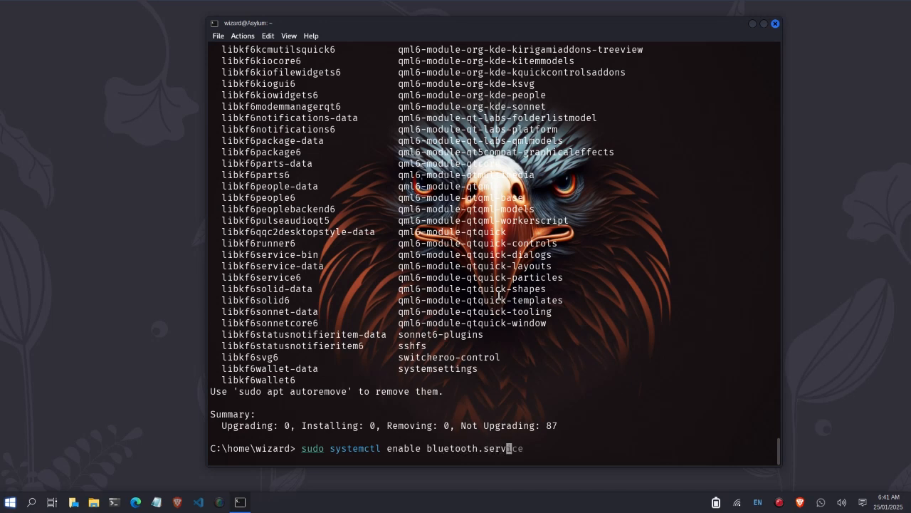
pyautogui.press('Return')
pyautogui.write('sudo systemctl start bluetooth.s')
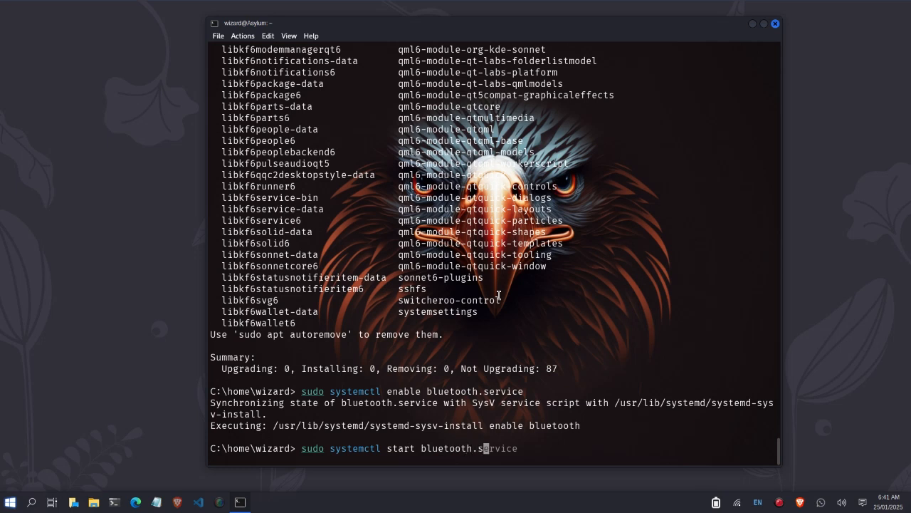
pyautogui.press('Return')
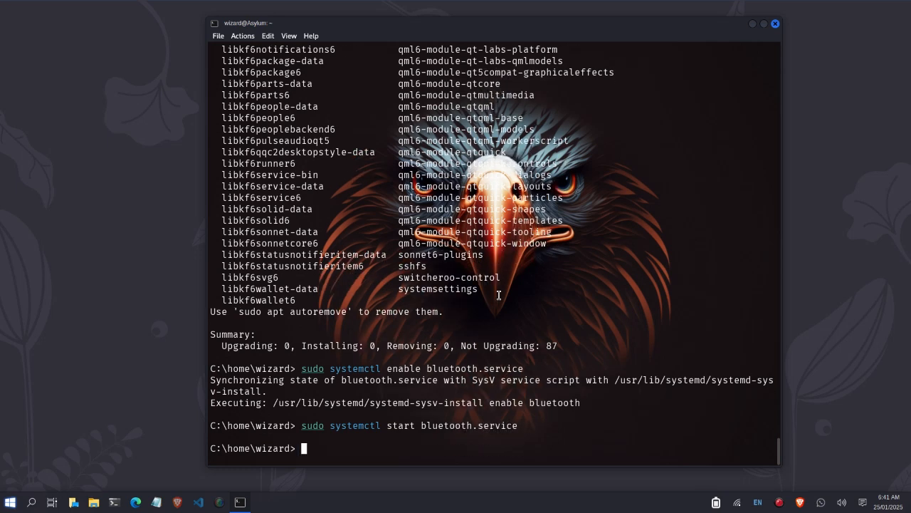
pyautogui.moveTo(703, 472)
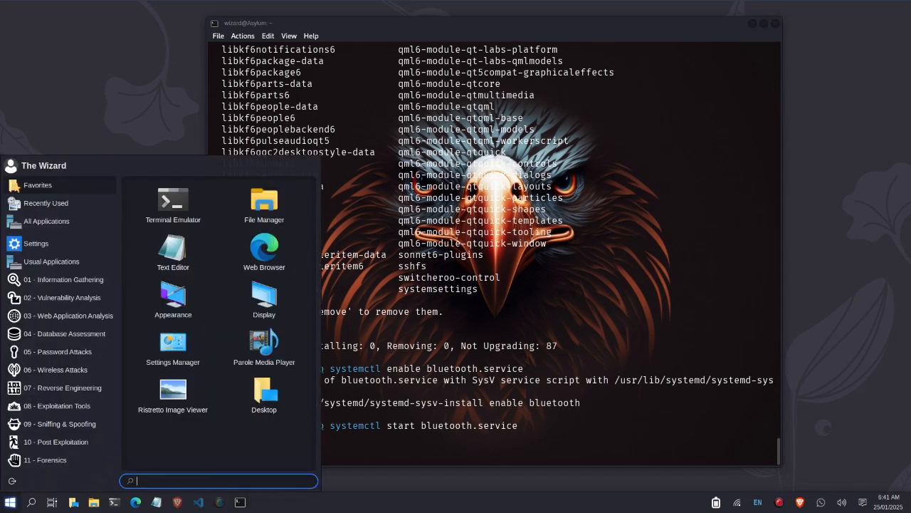
# Step: Search 'b' in the Whisker menu and launch Bluetooth Manager
pyautogui.write('b')
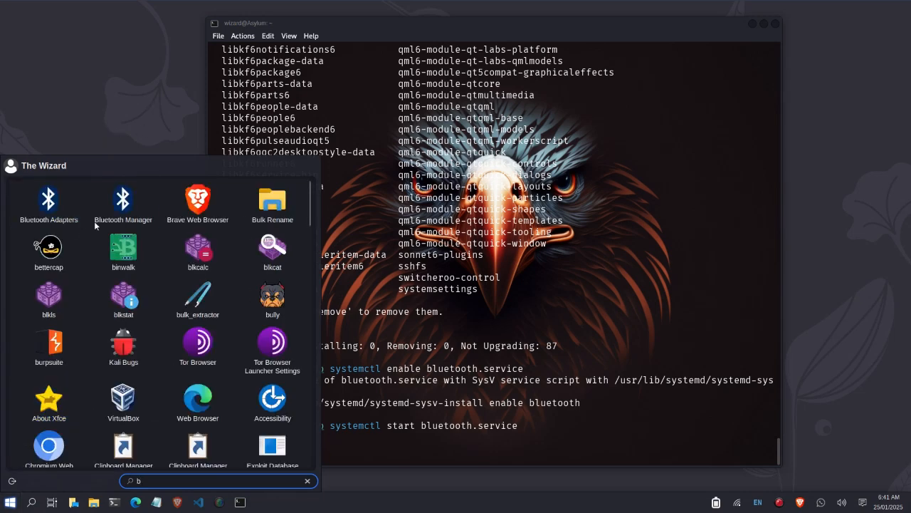
pyautogui.click(123, 203)
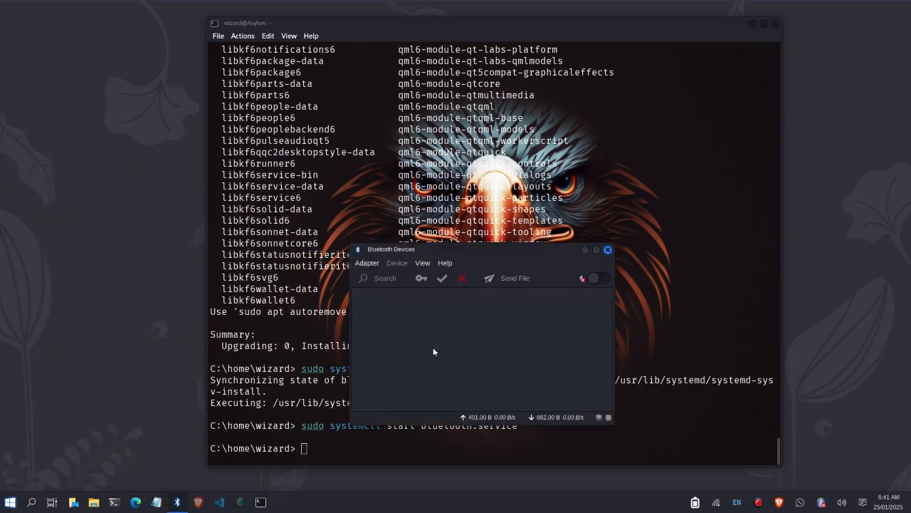
pyautogui.click(598, 277)
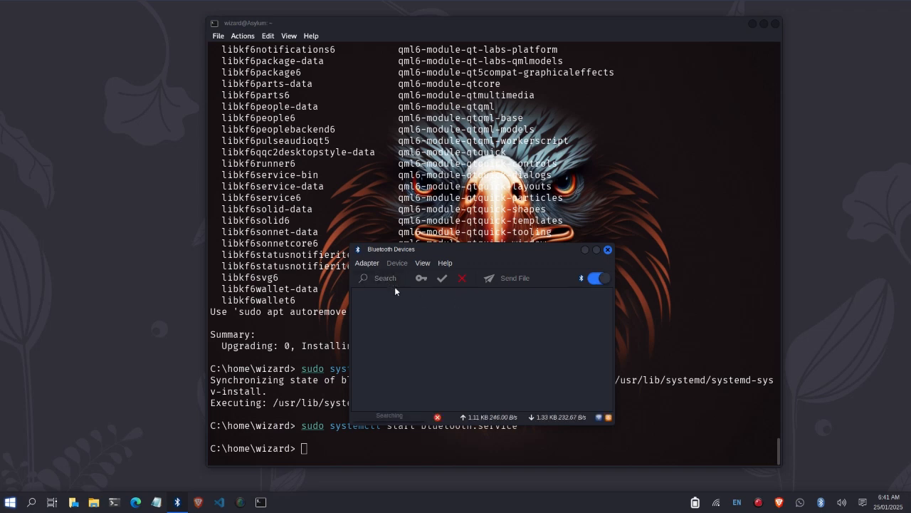
pyautogui.moveTo(554, 275)
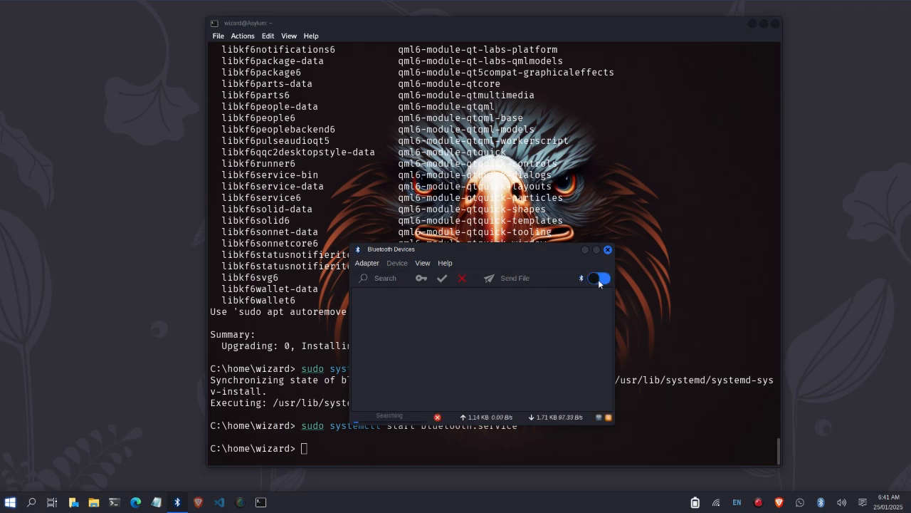
pyautogui.click(599, 278)
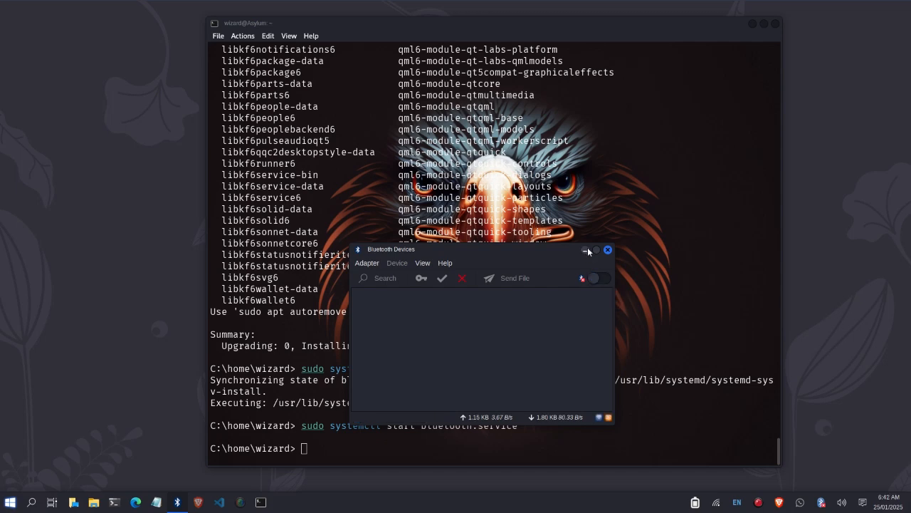